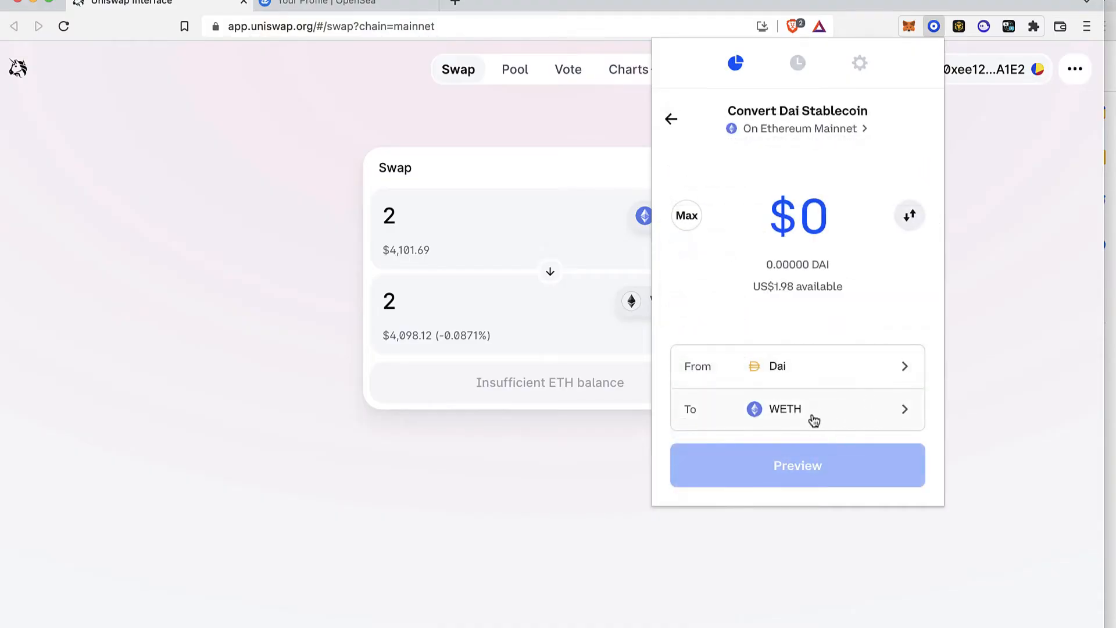
# Step: Enter the full 1.98 DAI balance for WETH and preview, hitting the gas-fee warning
pyautogui.click(782, 366)
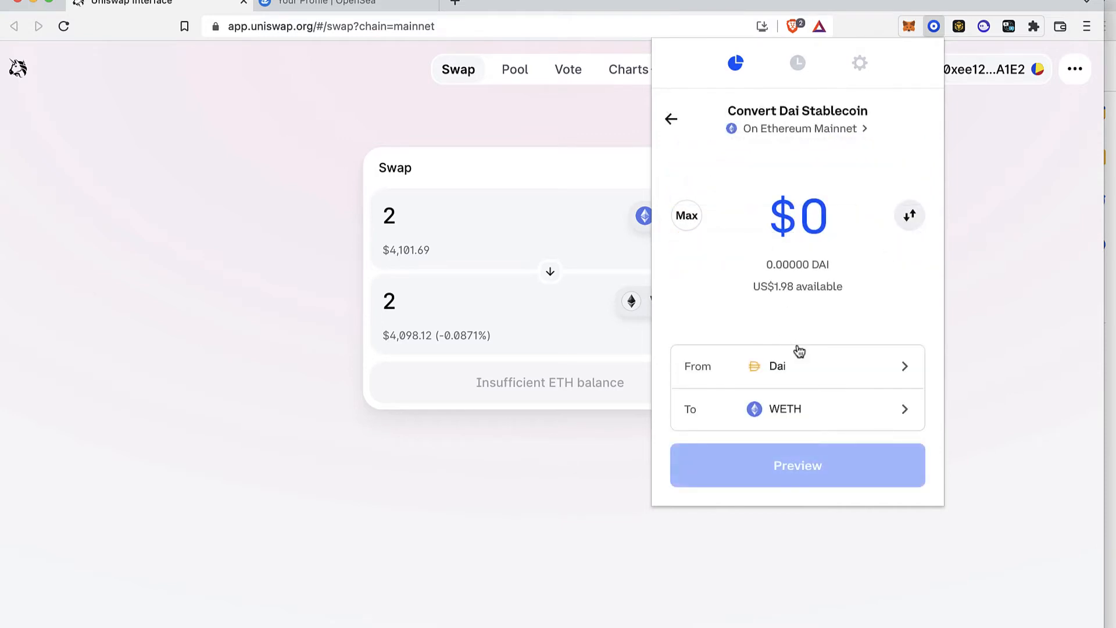
pyautogui.moveTo(843, 392)
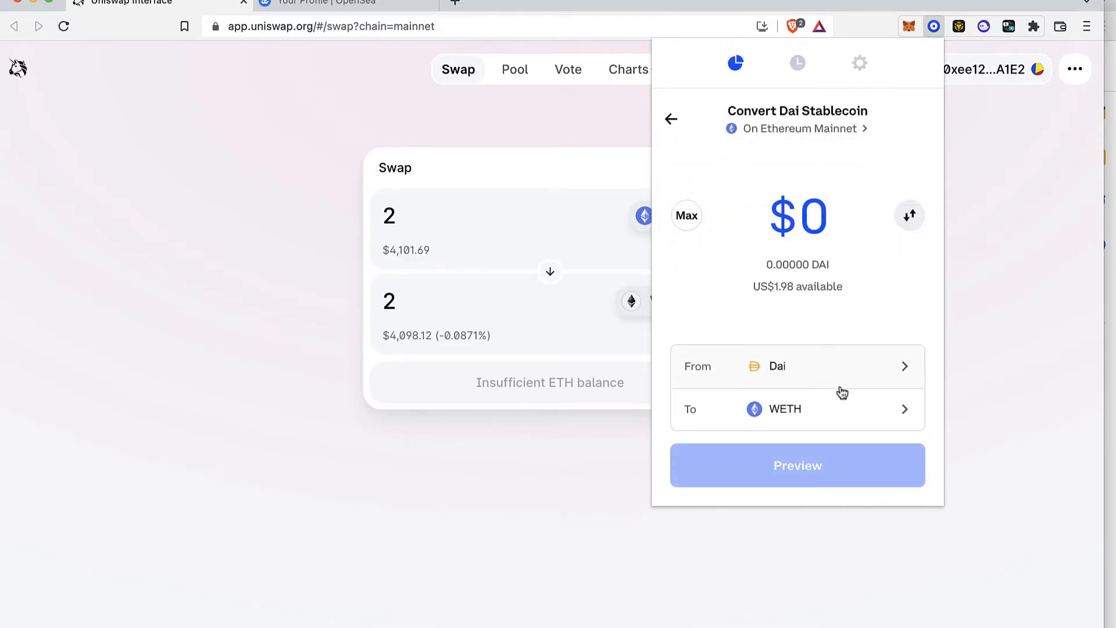
pyautogui.click(783, 408)
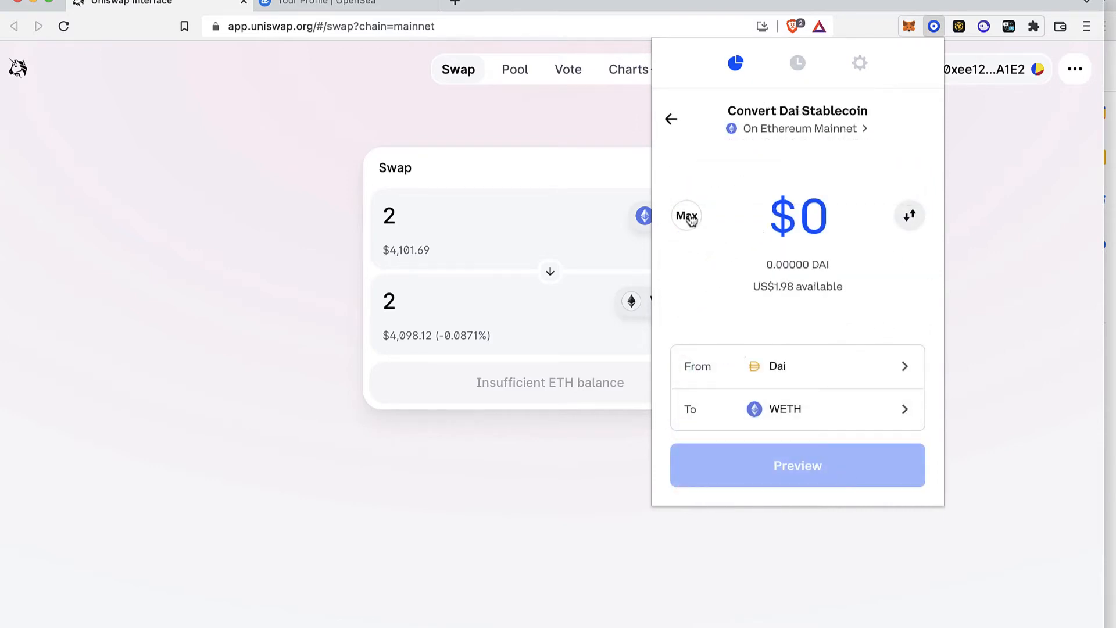
pyautogui.click(686, 215)
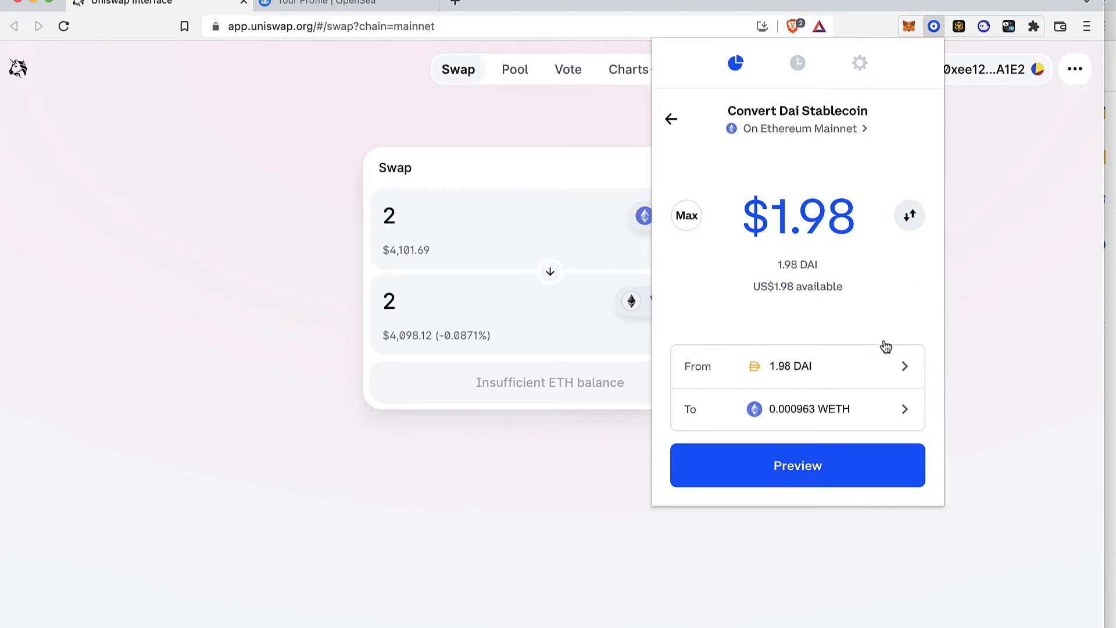
pyautogui.click(797, 465)
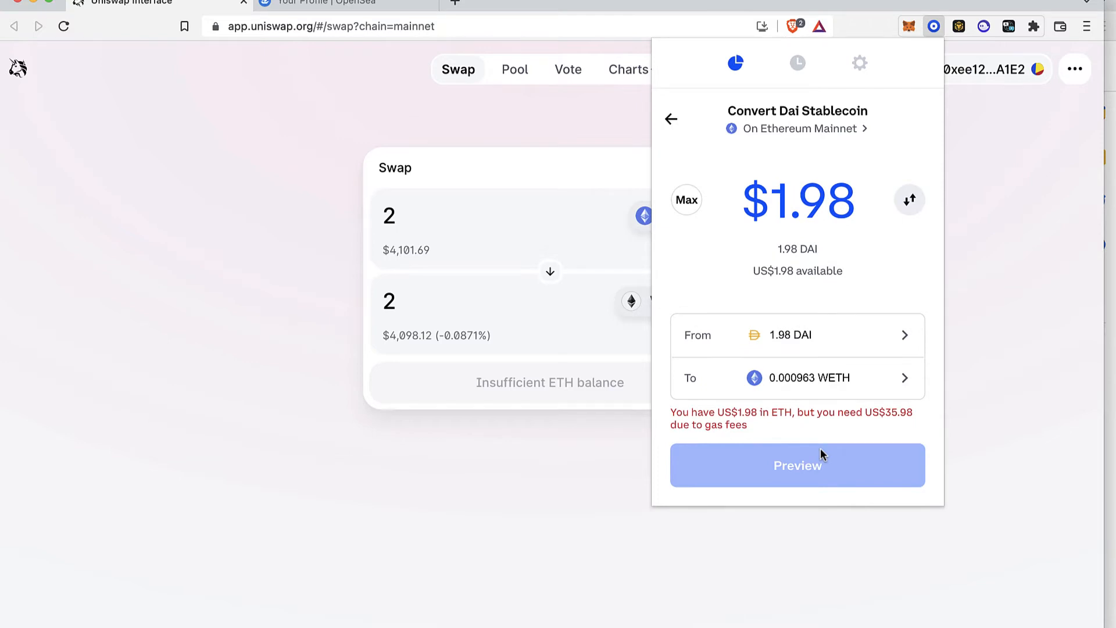
pyautogui.moveTo(743, 418)
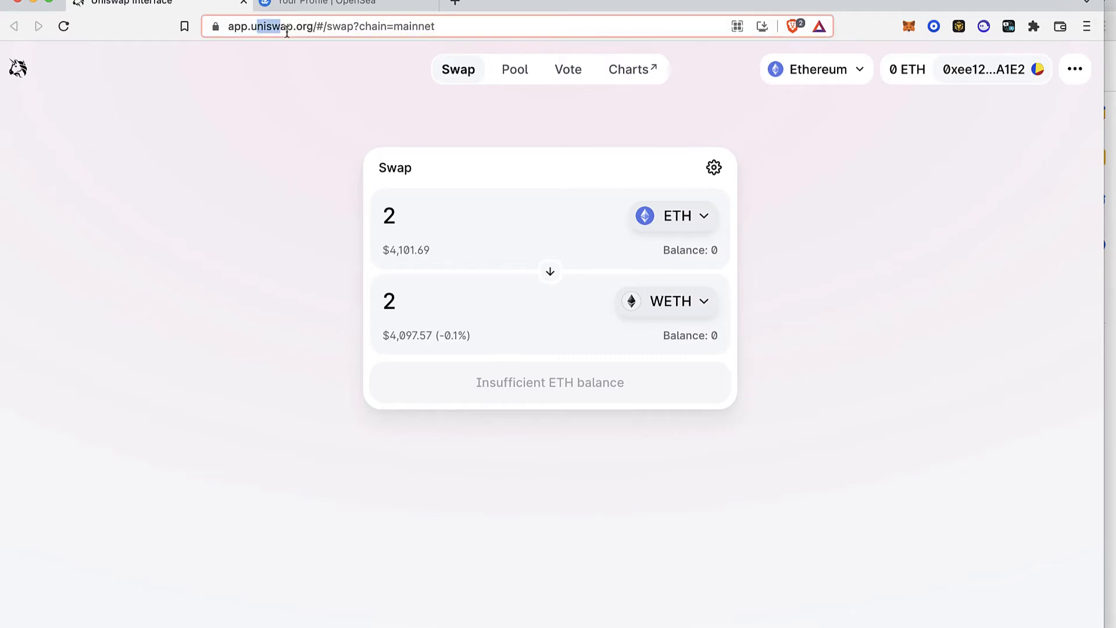
pyautogui.moveTo(672, 216)
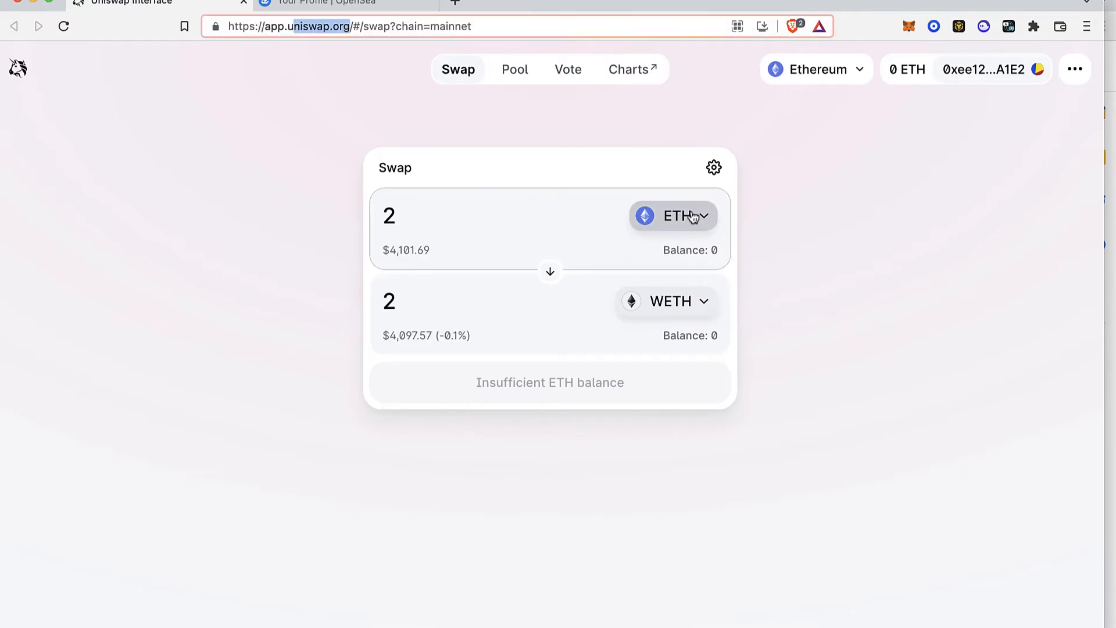
# Step: Pick DAI from the token list as the token to swap from
pyautogui.click(672, 216)
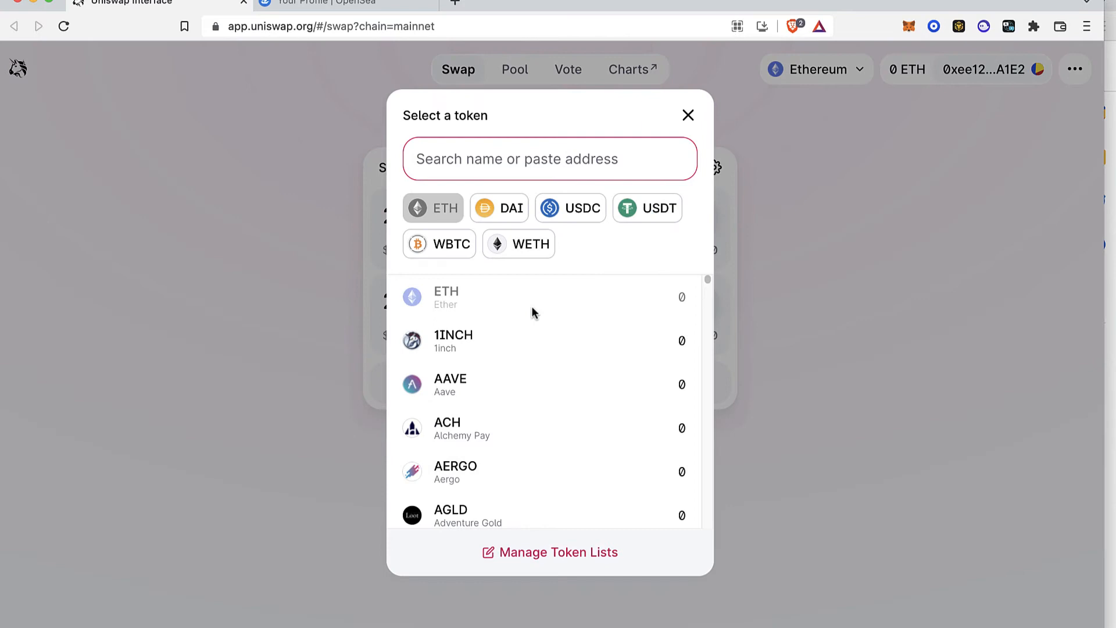
pyautogui.moveTo(499, 316)
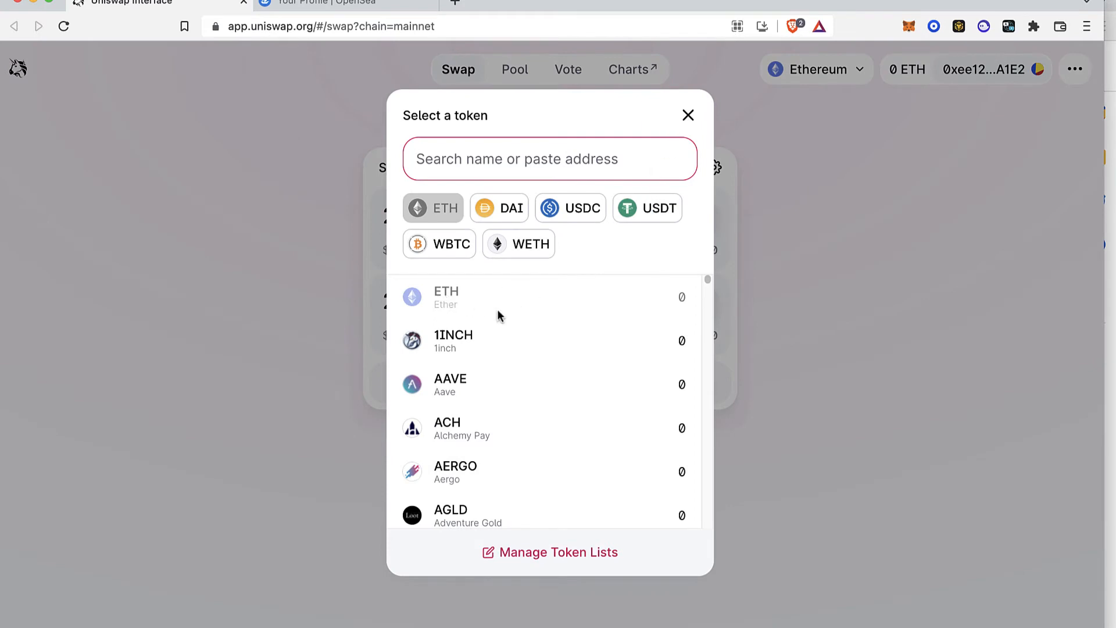
pyautogui.moveTo(512, 208)
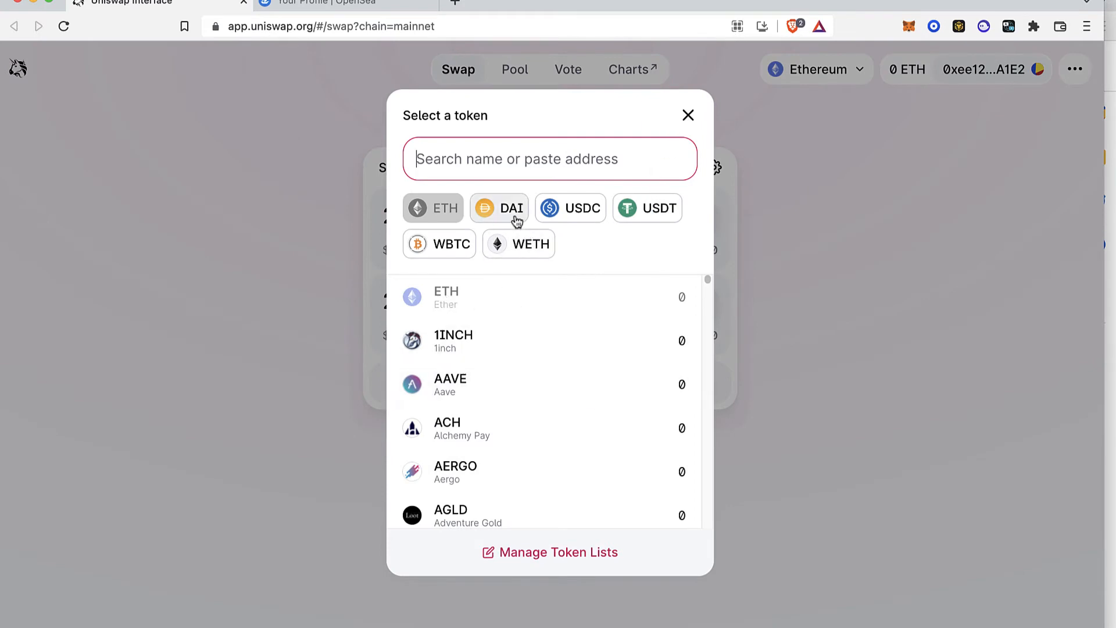
pyautogui.click(500, 208)
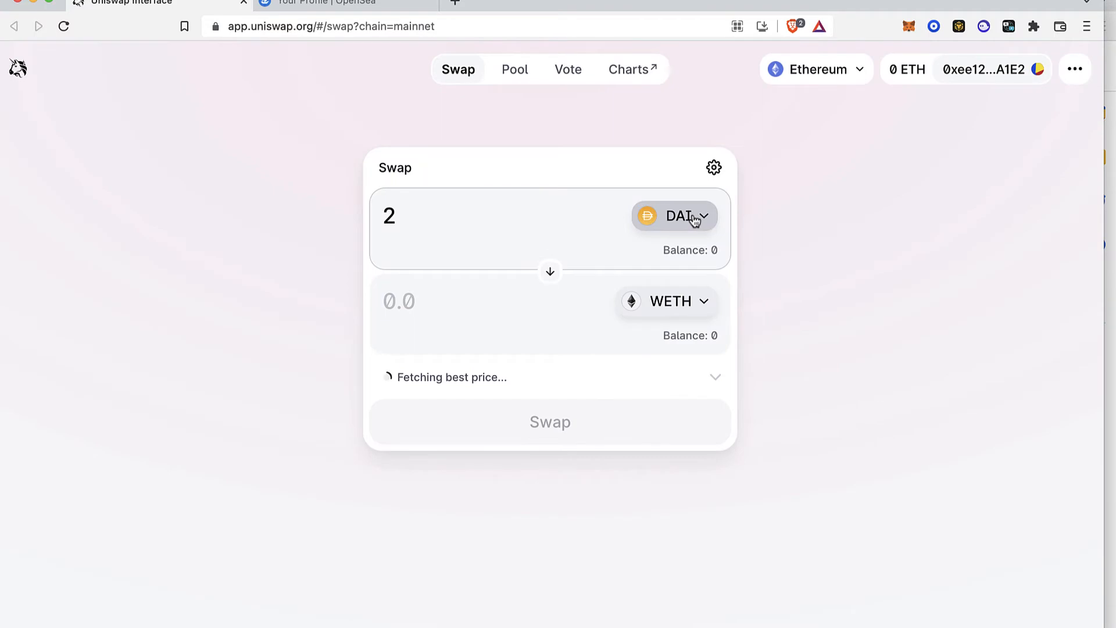
# Step: Use the DAI-holding account, swap its 1.98020792 DAI, and expand details showing fees
pyautogui.click(673, 215)
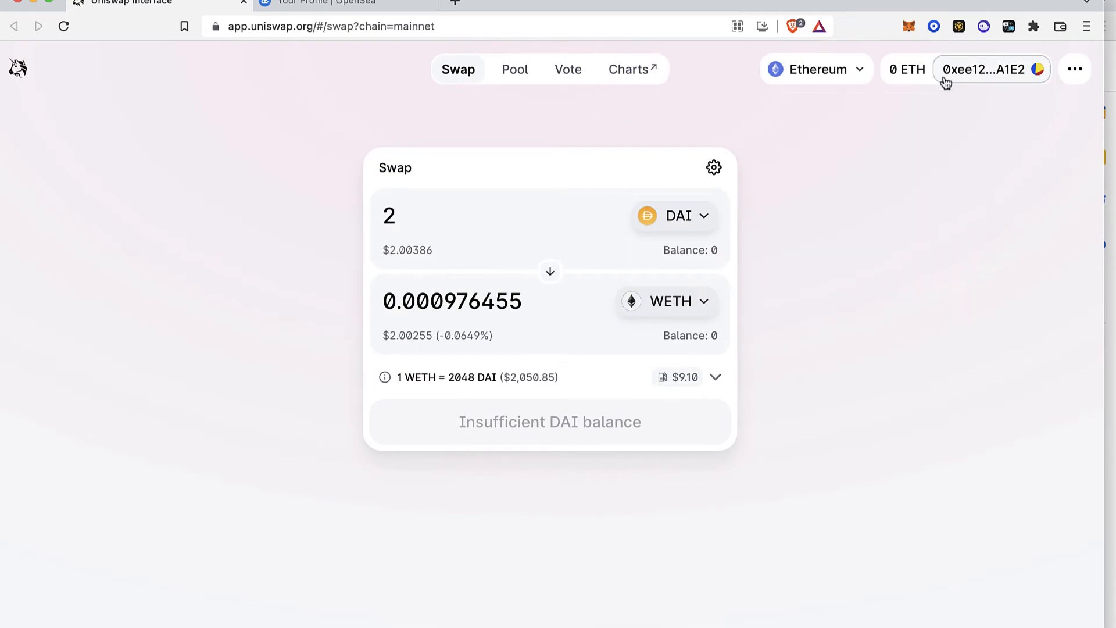
pyautogui.click(478, 227)
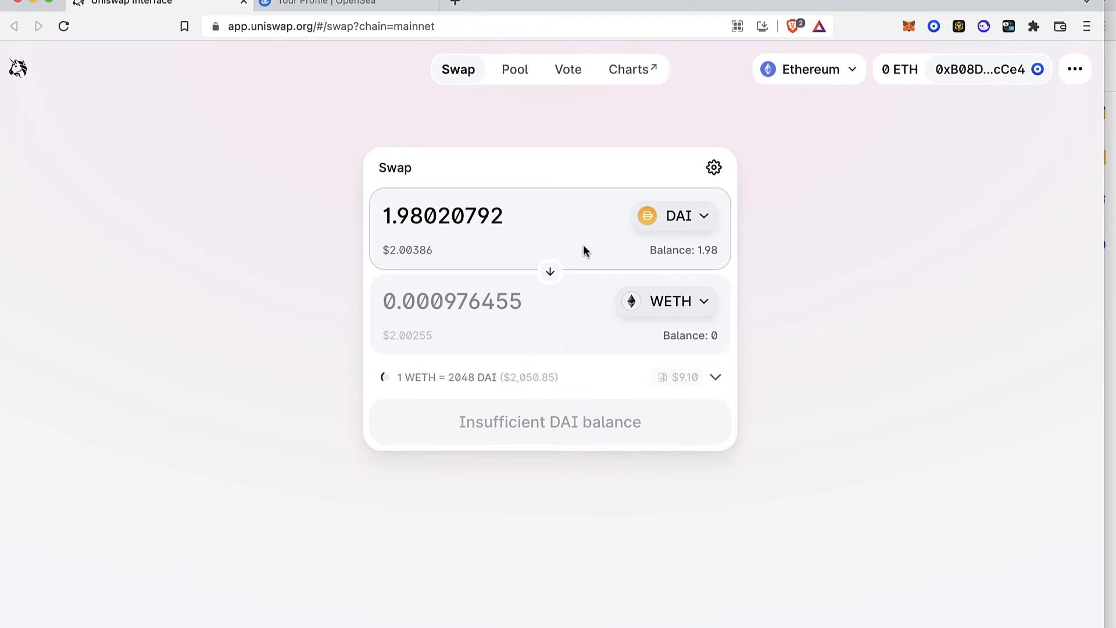
pyautogui.moveTo(554, 450)
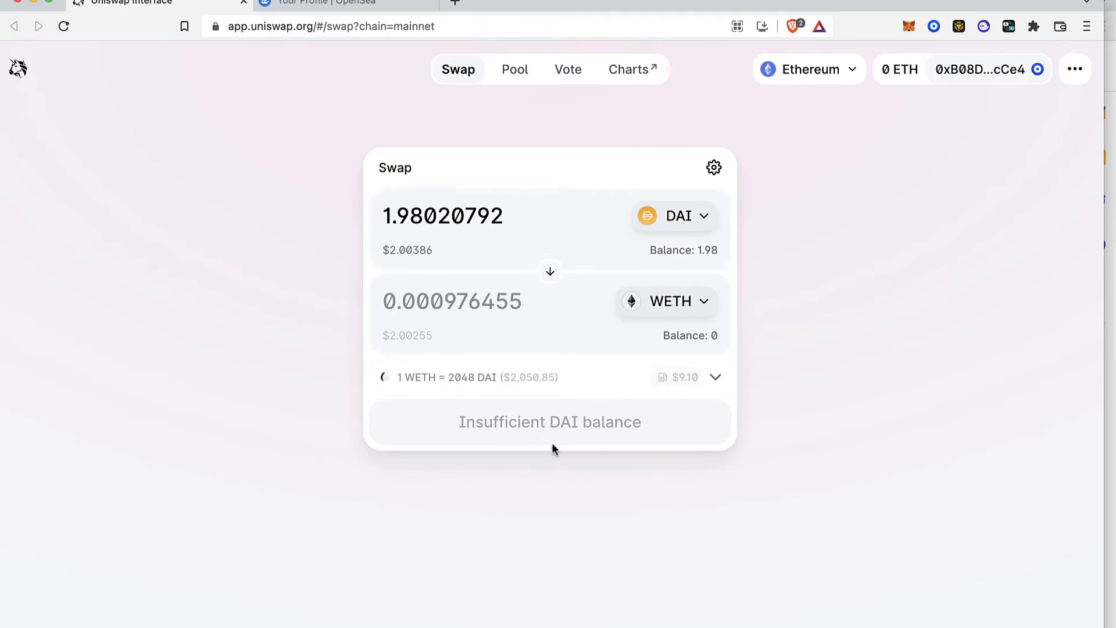
pyautogui.moveTo(673, 395)
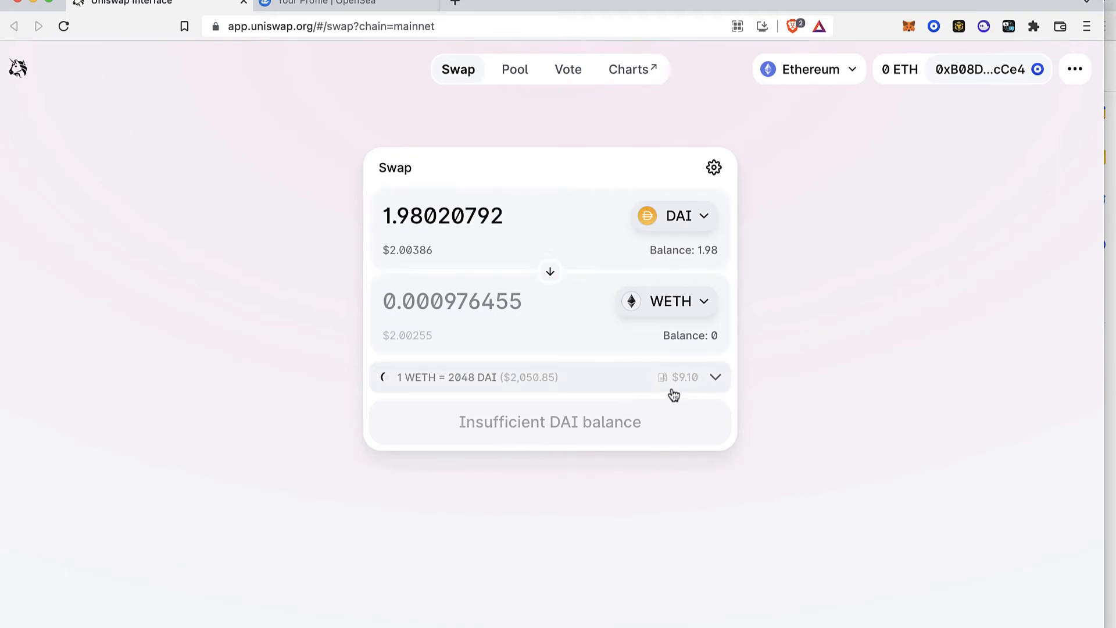
pyautogui.click(704, 377)
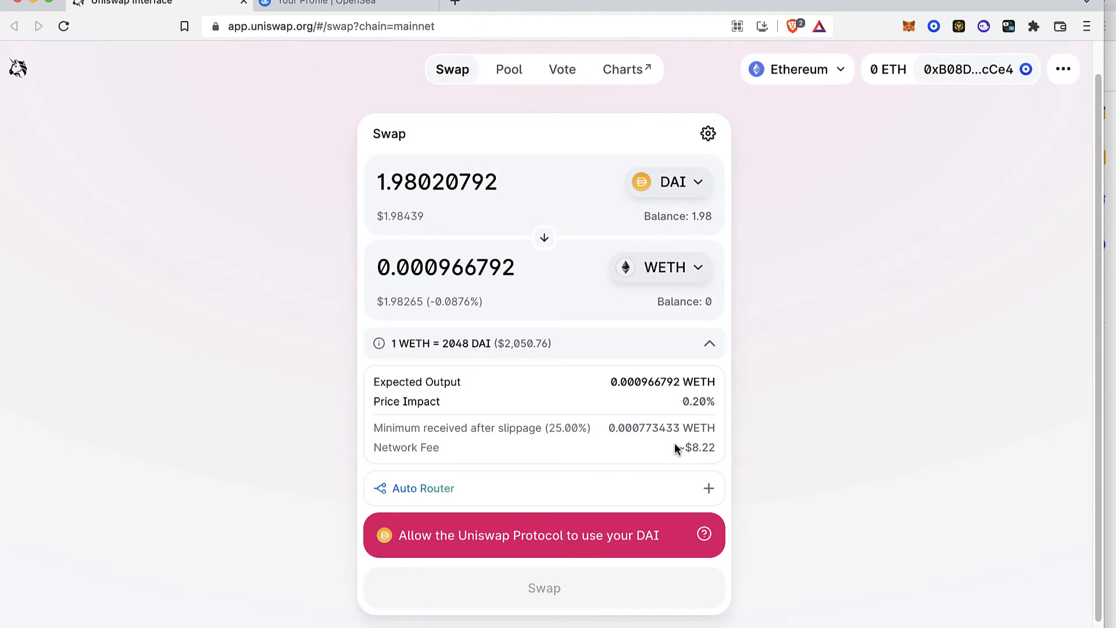
pyautogui.scroll(-3)
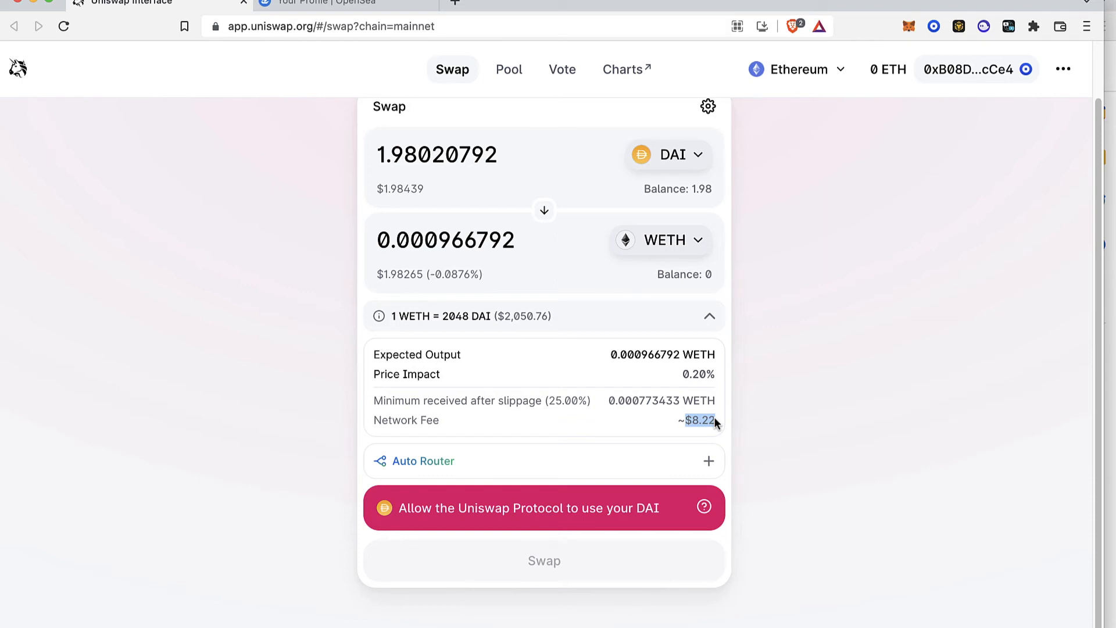
pyautogui.moveTo(916, 49)
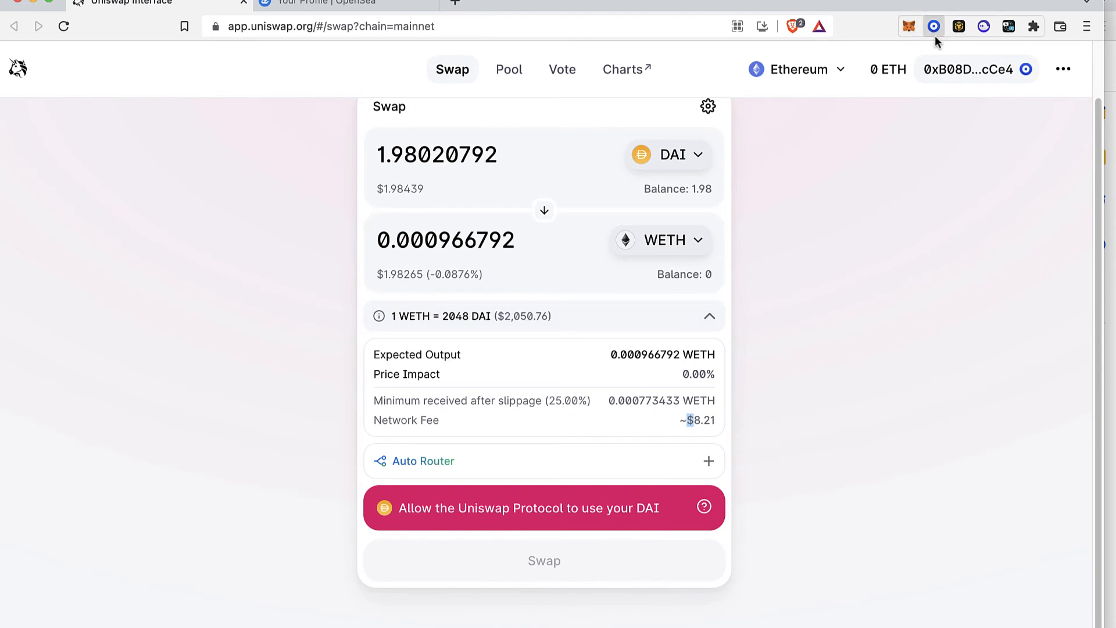
pyautogui.click(934, 27)
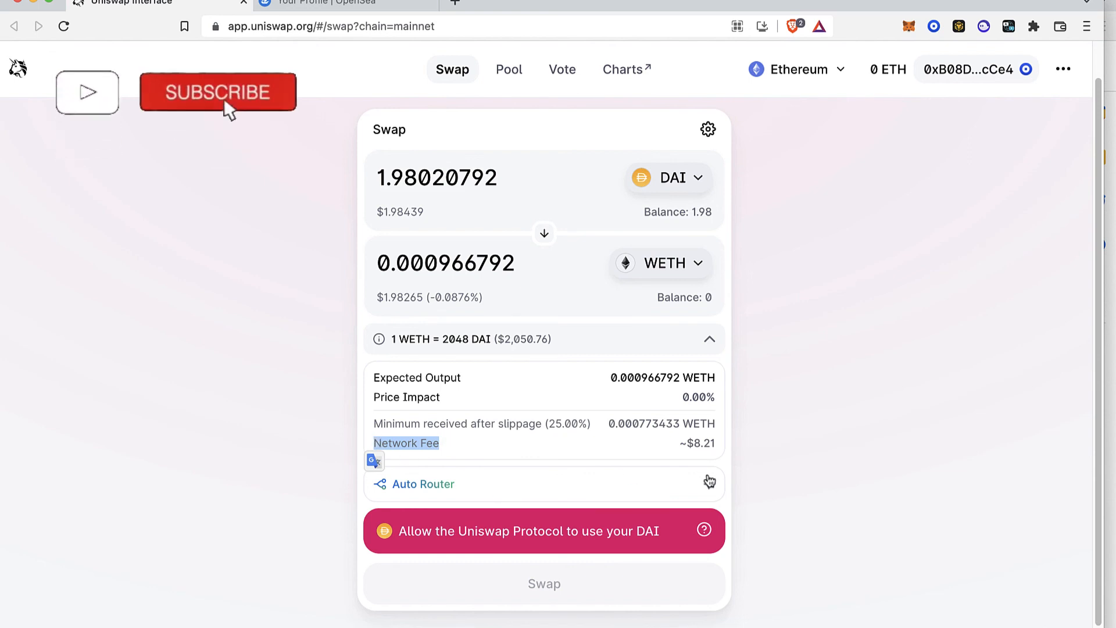
pyautogui.click(218, 92)
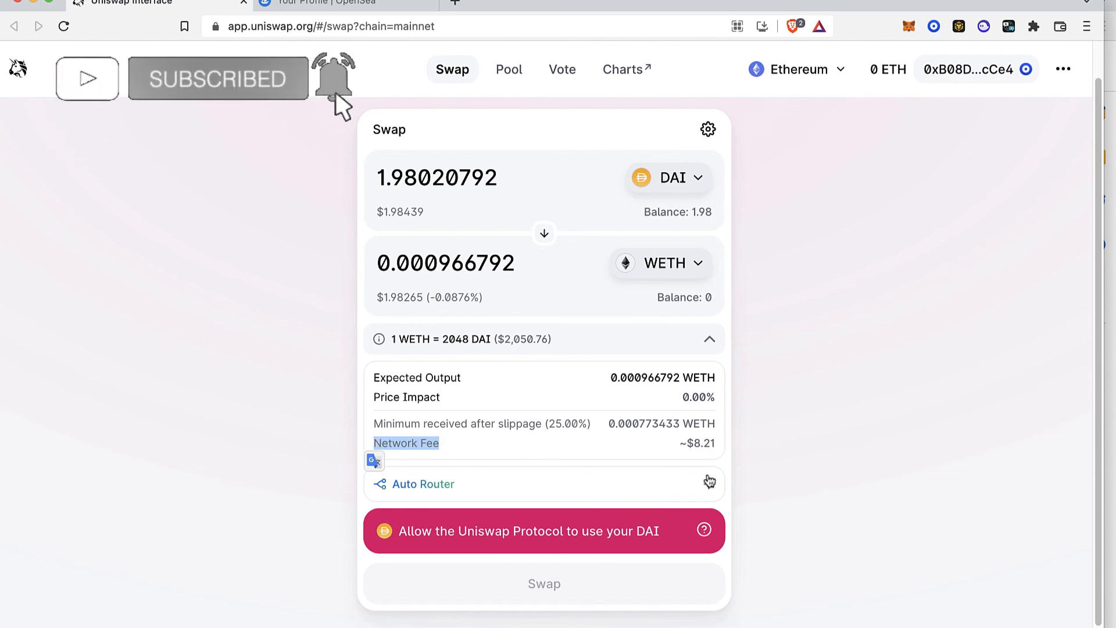